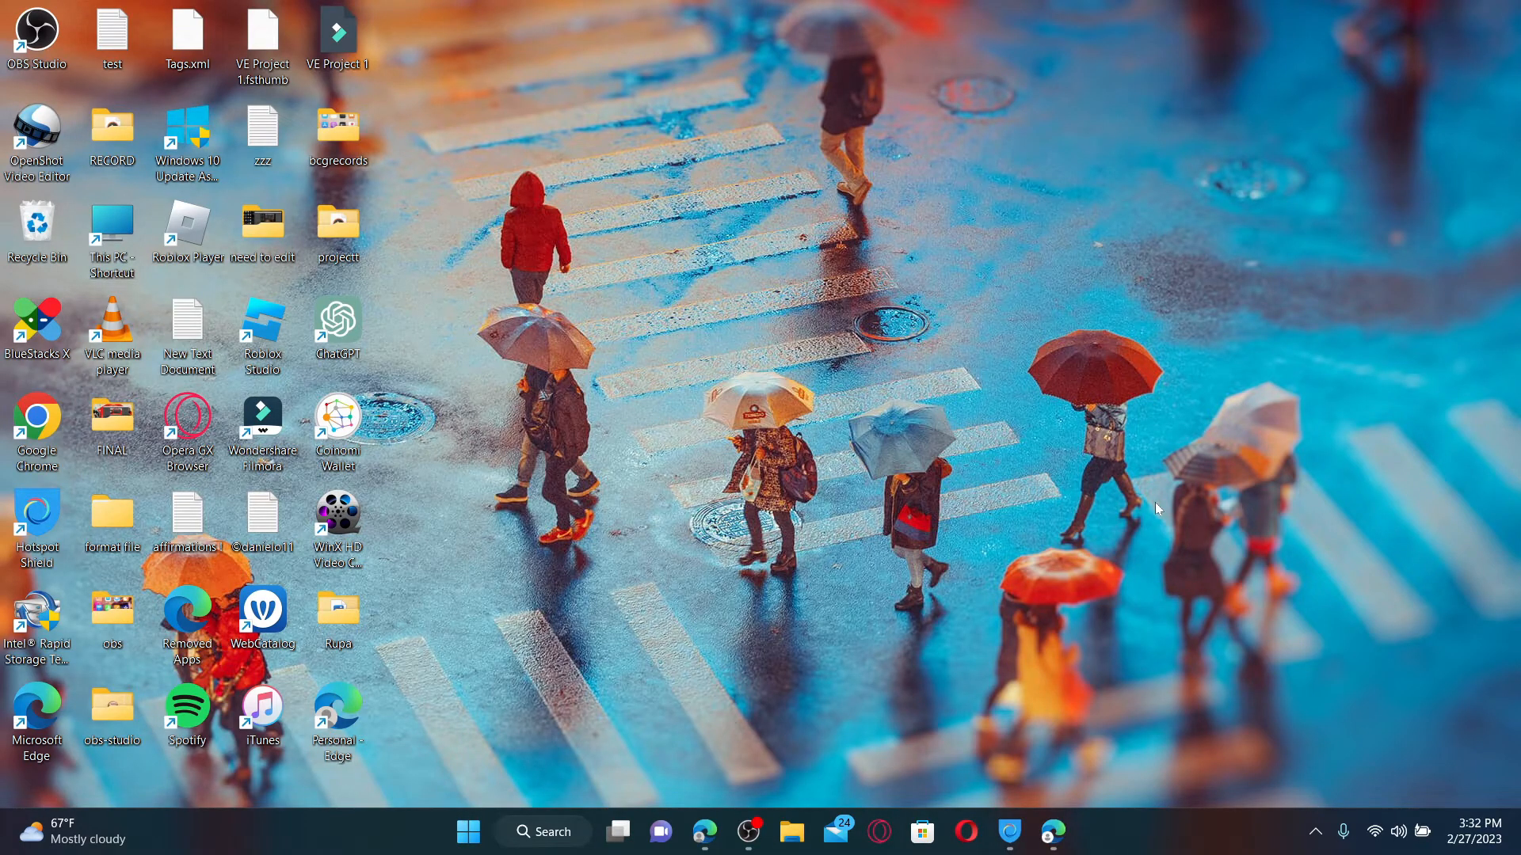
pyautogui.moveTo(912, 412)
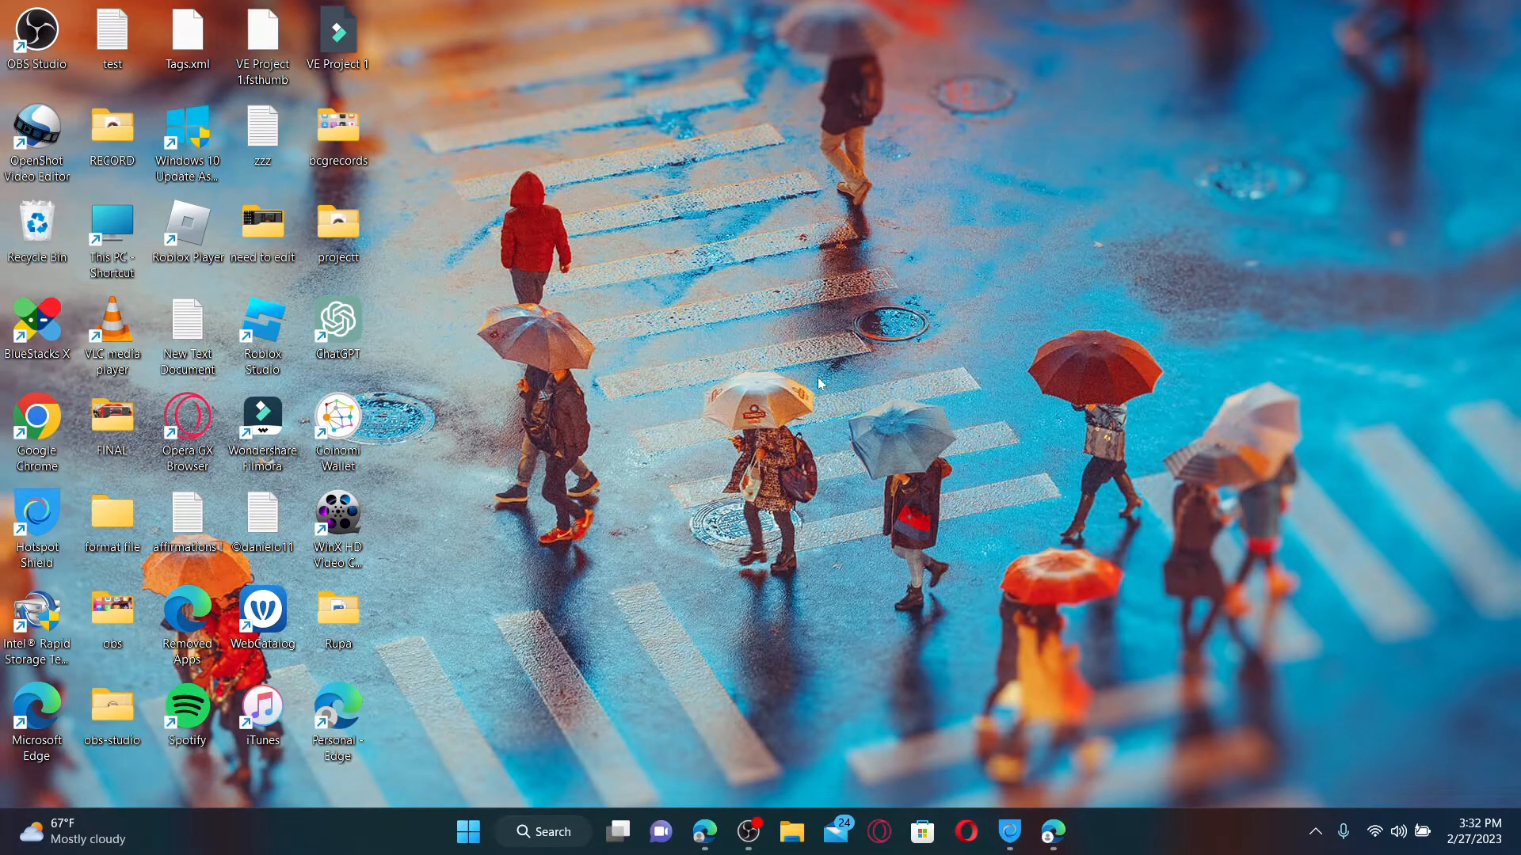
pyautogui.moveTo(852, 573)
pyautogui.write('www.chr')
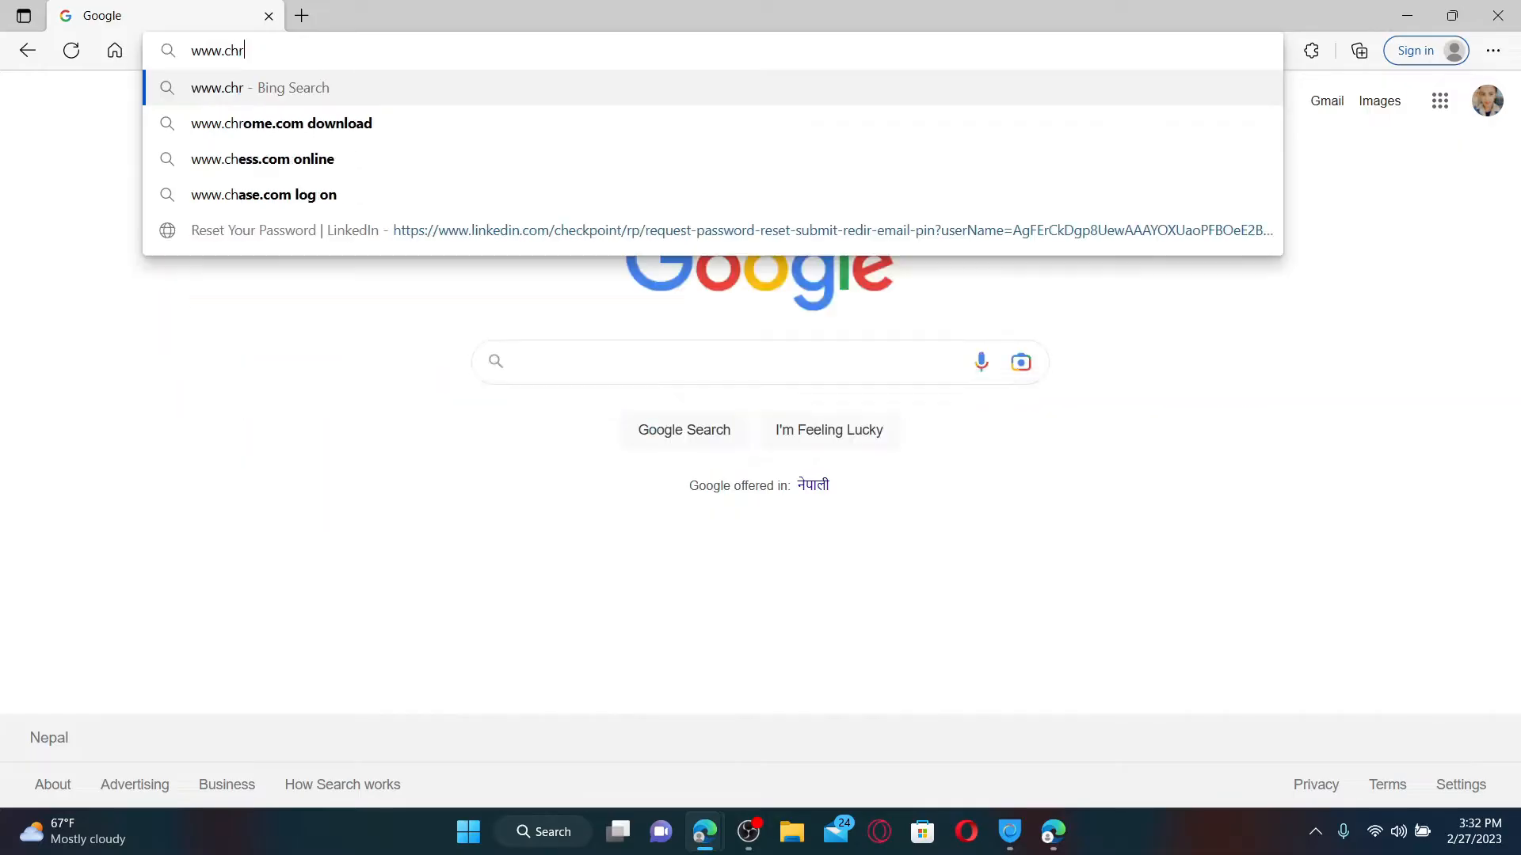
pyautogui.click(262, 158)
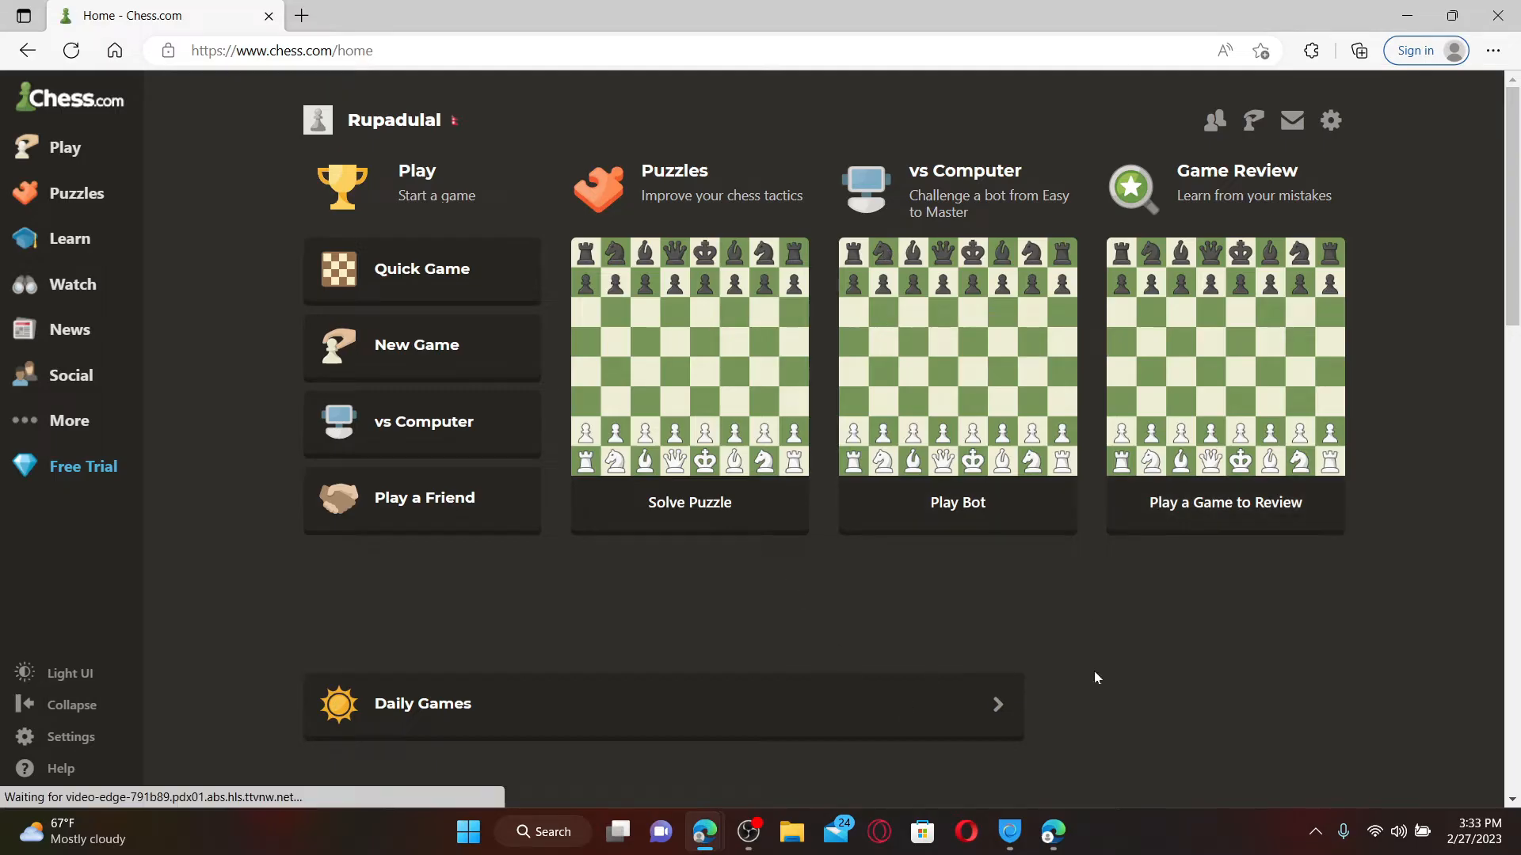
# Go through Settings and All Settings to the Membership / Payment page.
pyautogui.click(70, 737)
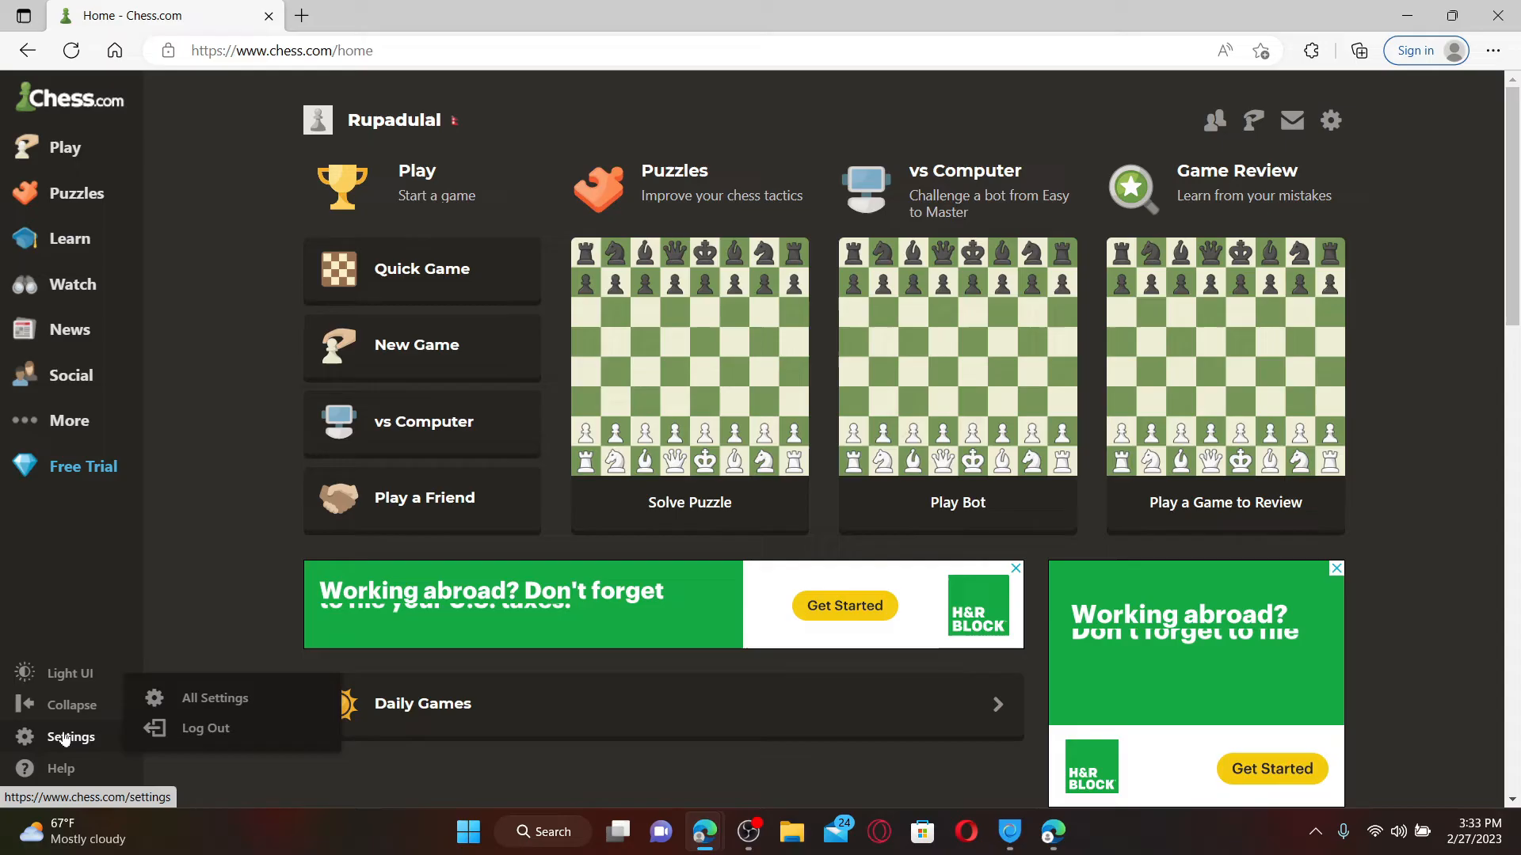
pyautogui.moveTo(214, 697)
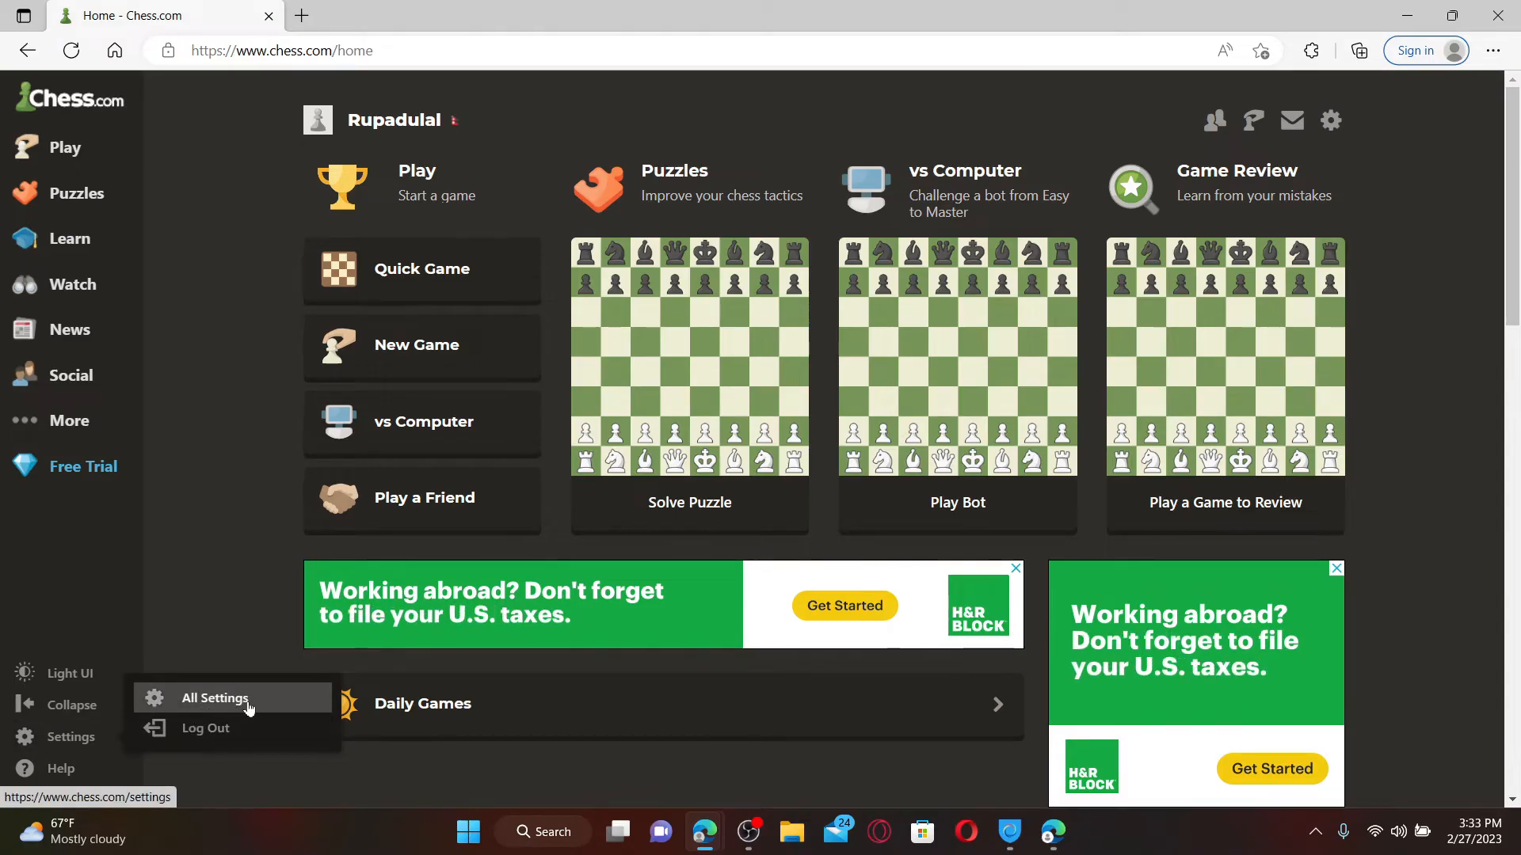
pyautogui.click(216, 698)
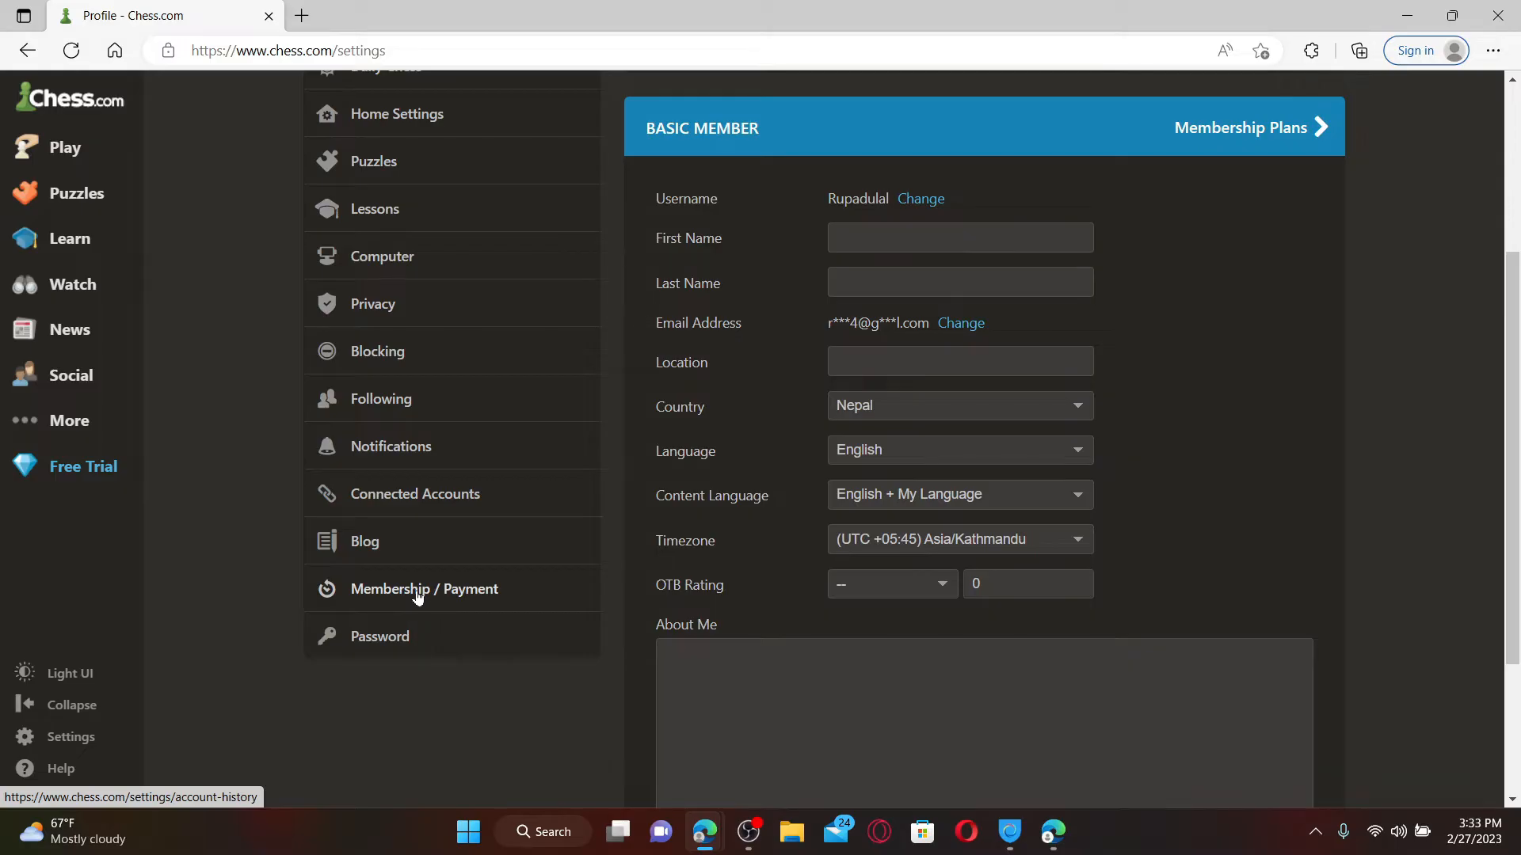
pyautogui.click(425, 589)
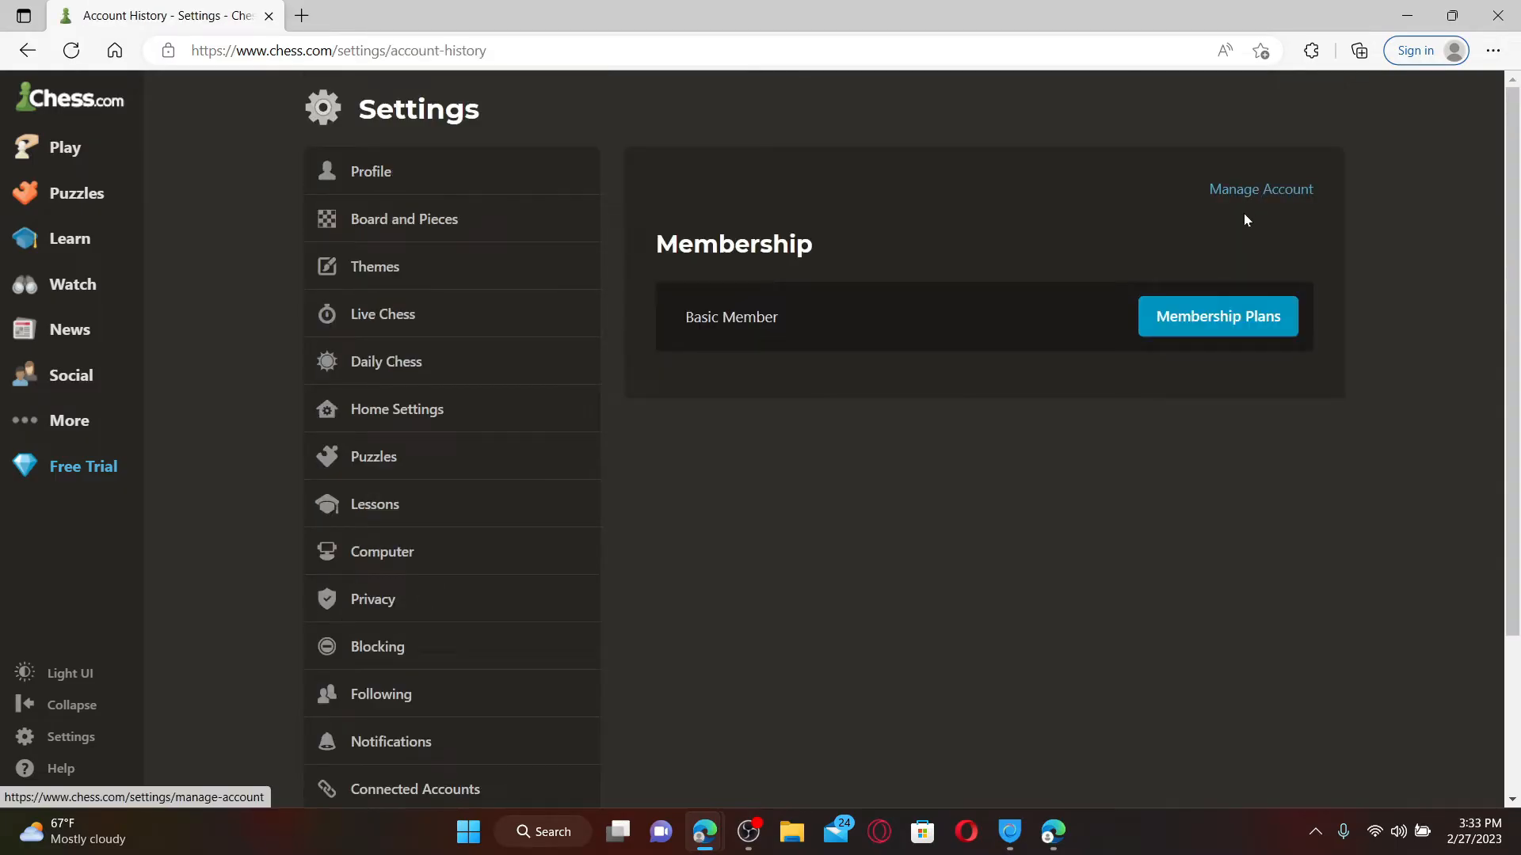
pyautogui.moveTo(1261, 192)
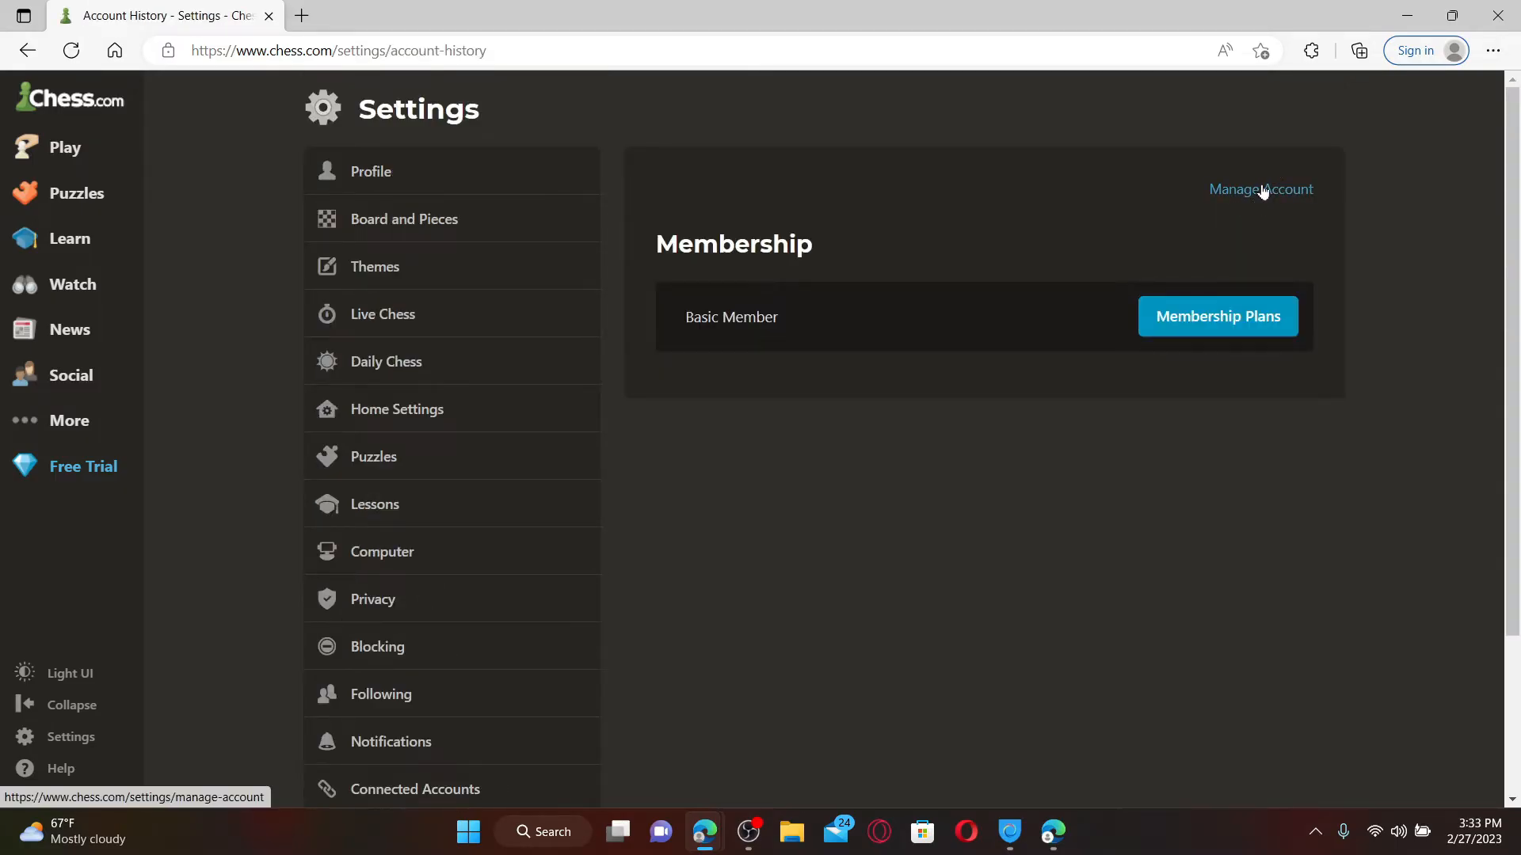
# On Manage Account, enter the password and captcha and confirm identity.
pyautogui.click(1261, 188)
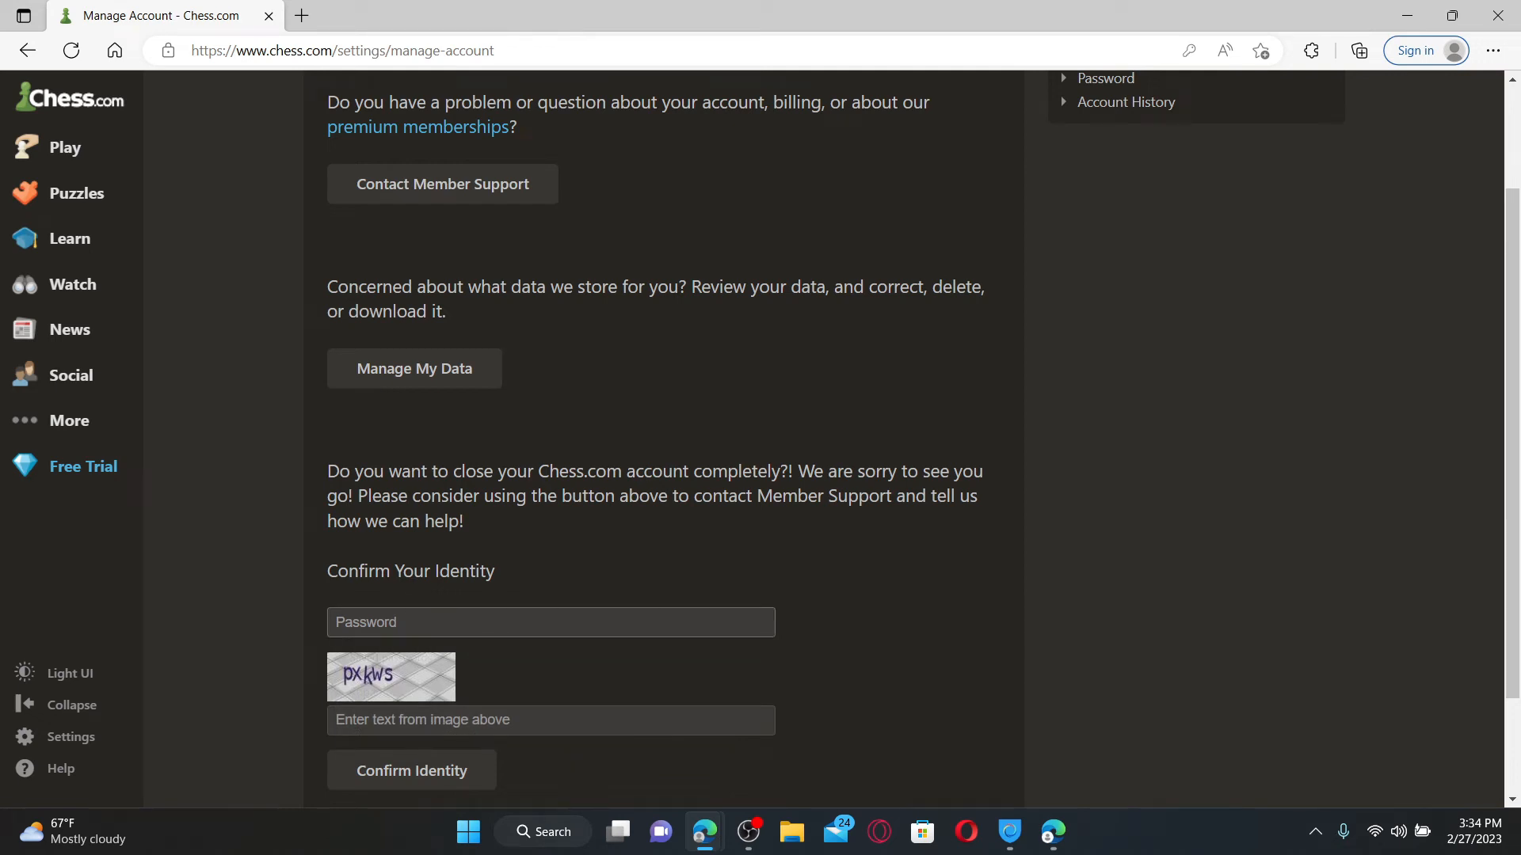
pyautogui.scroll(-3)
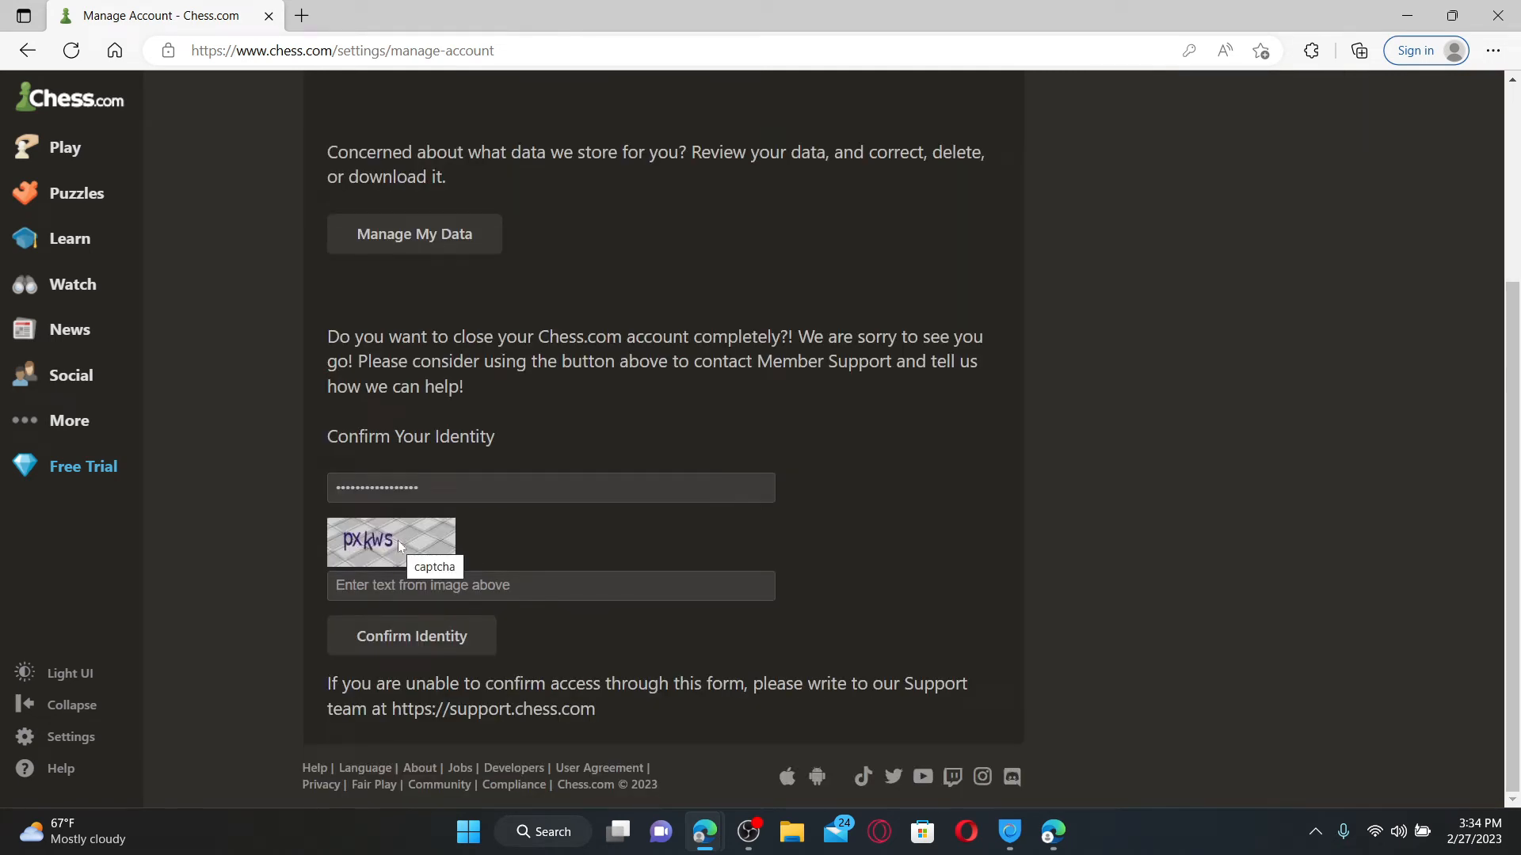
pyautogui.write('pxkws')
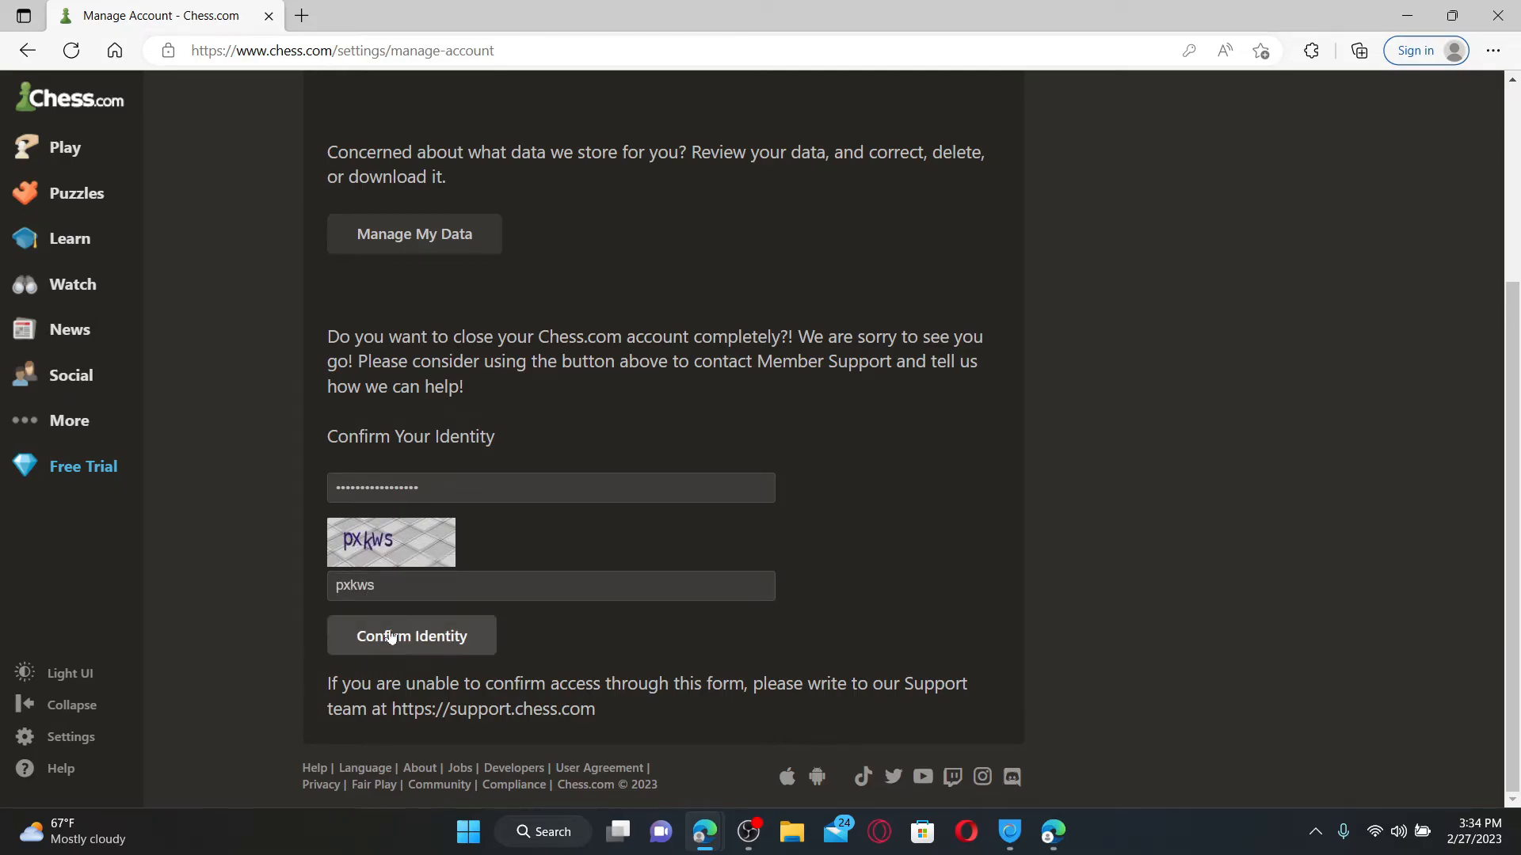
pyautogui.click(411, 635)
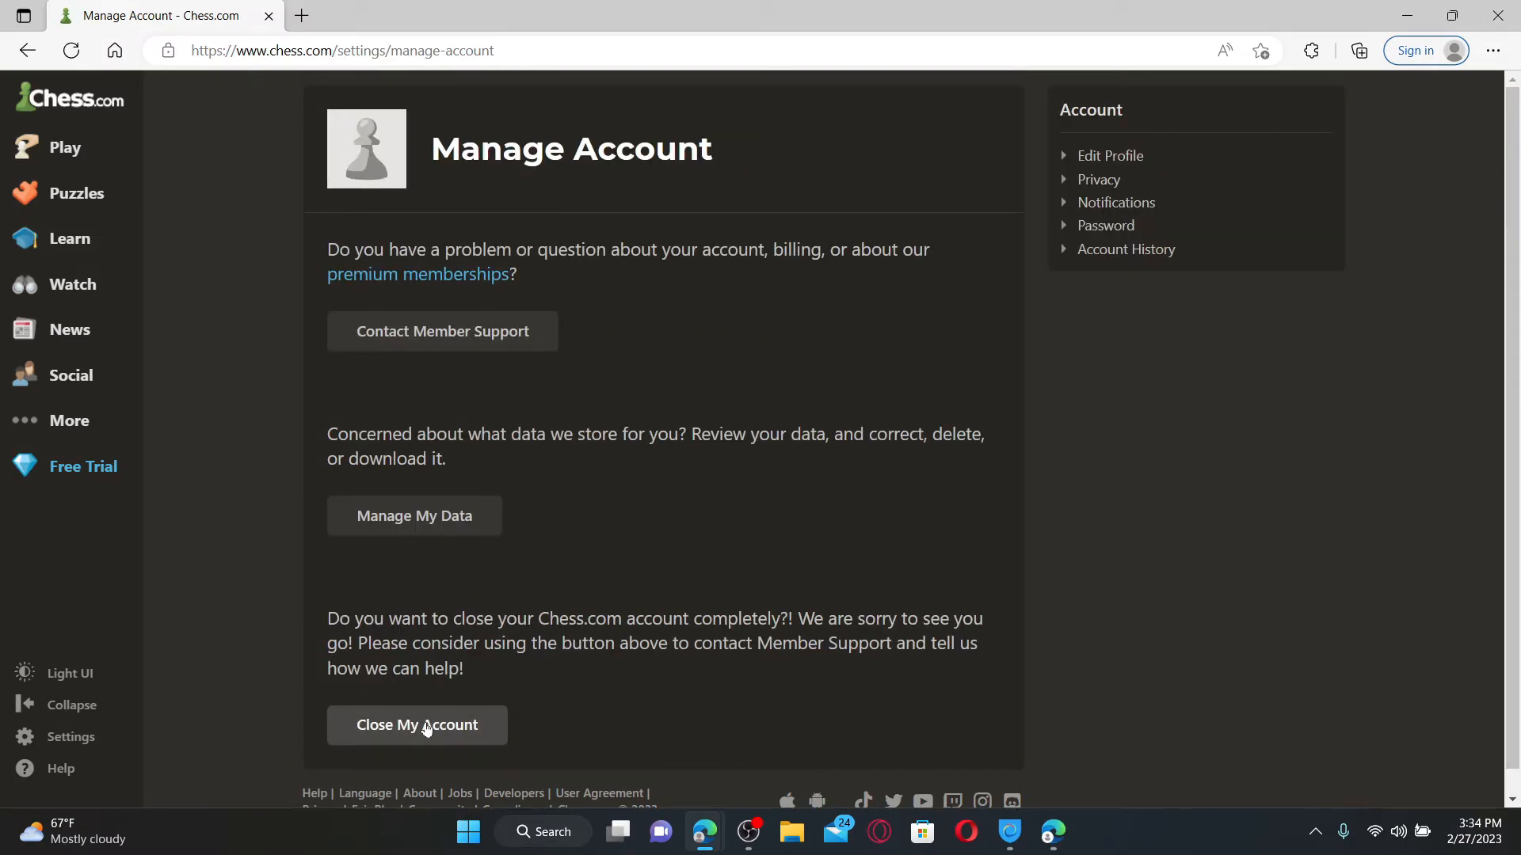
# Close the account, giving 'too busy' as the reason for leaving.
pyautogui.click(417, 724)
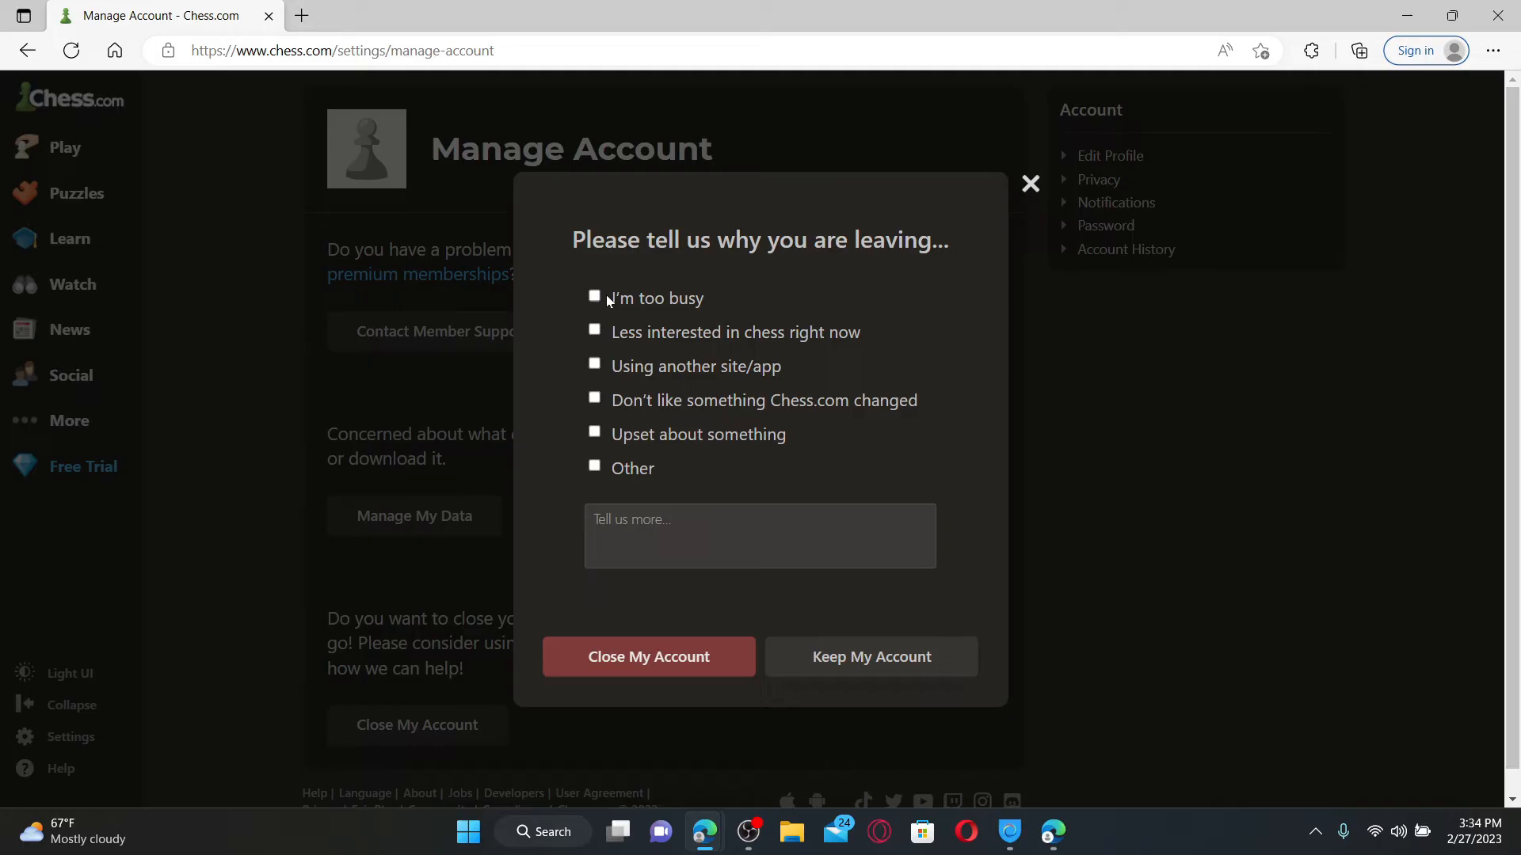
pyautogui.click(594, 297)
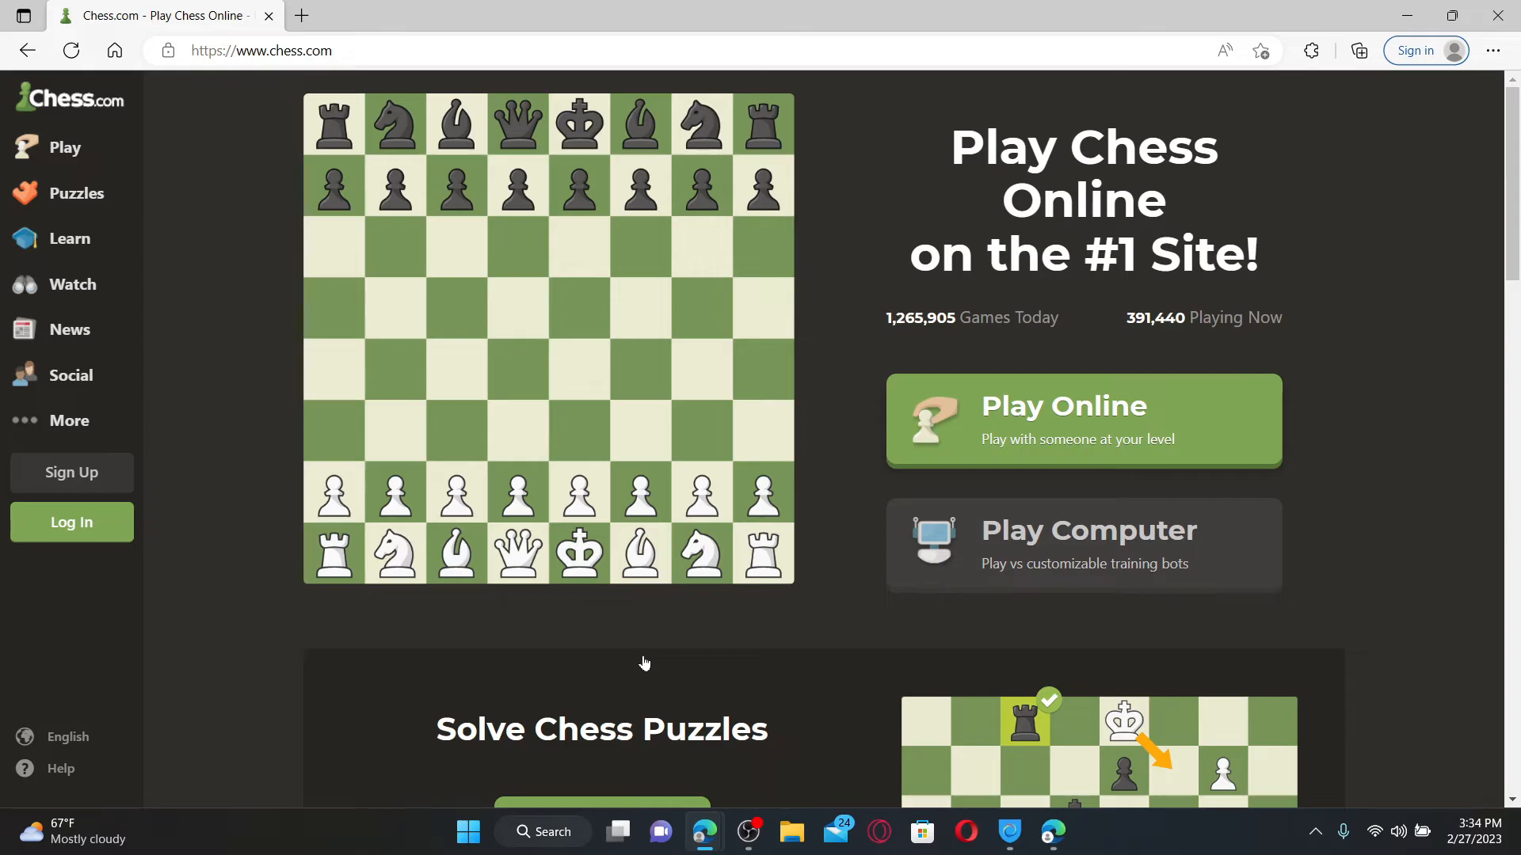
pyautogui.moveTo(811, 570)
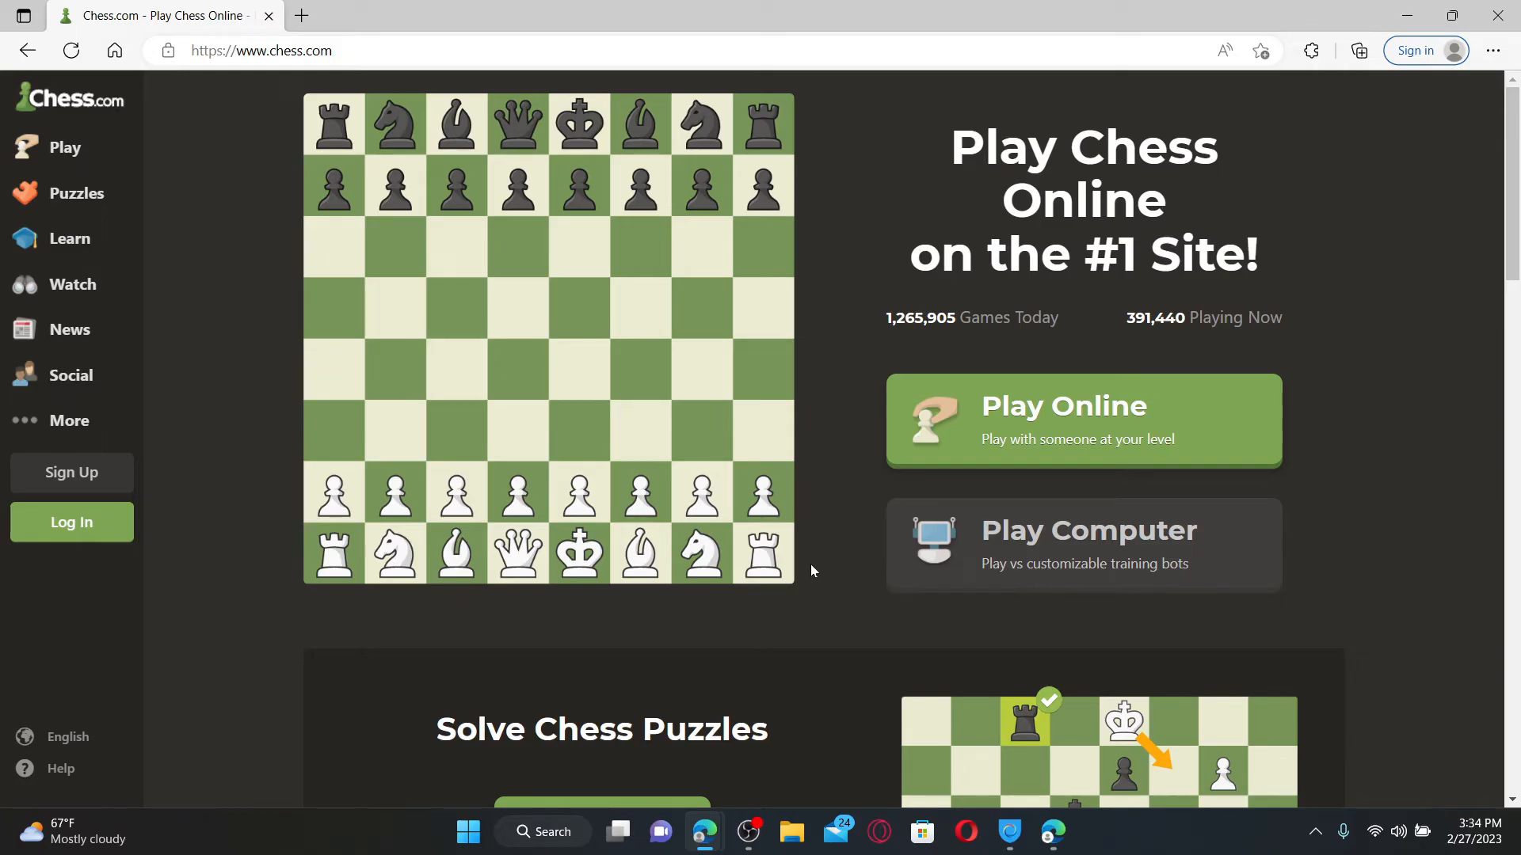
pyautogui.moveTo(1394, 537)
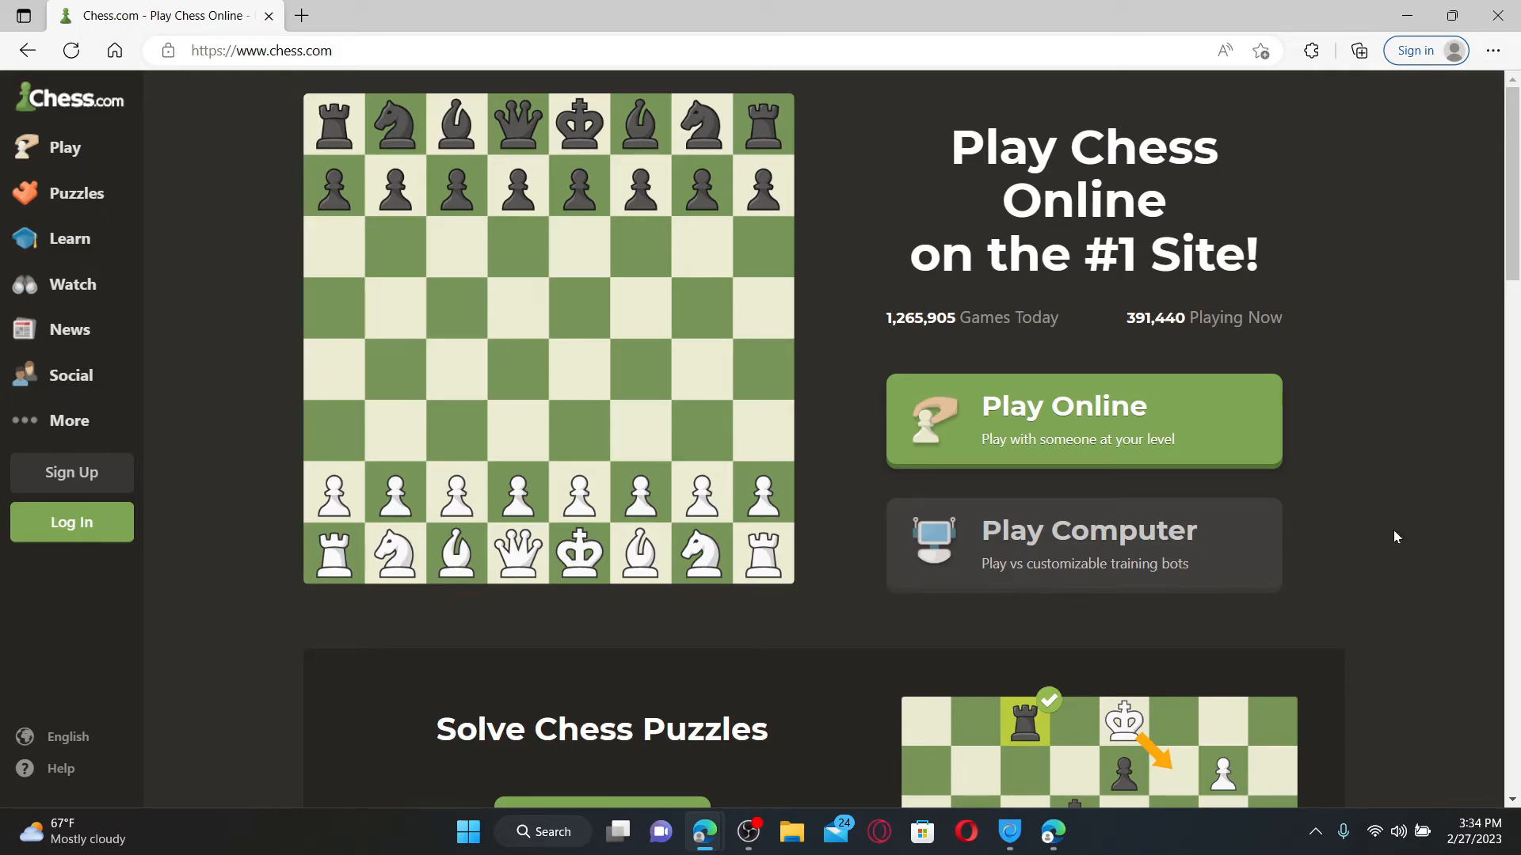